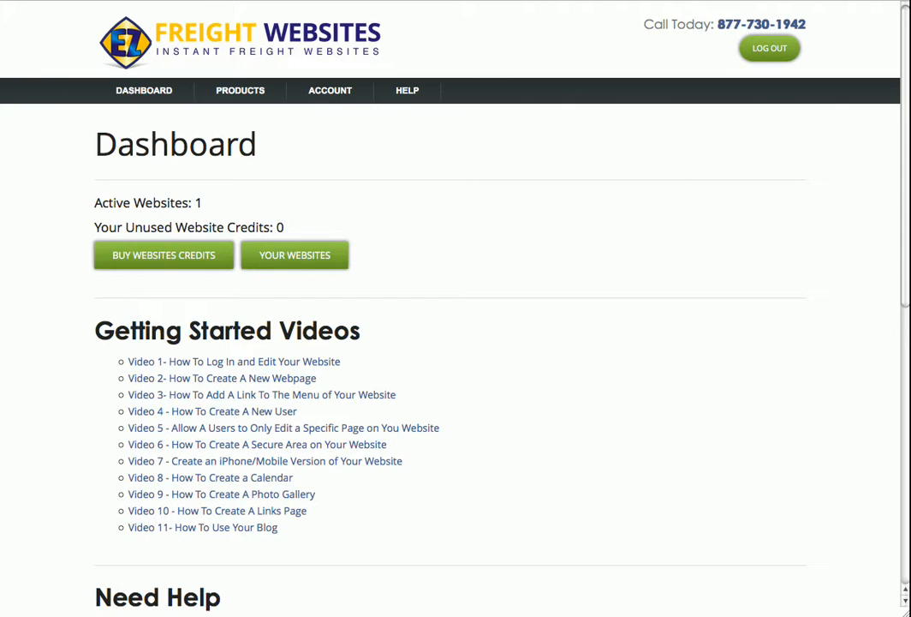
pyautogui.moveTo(623, 206)
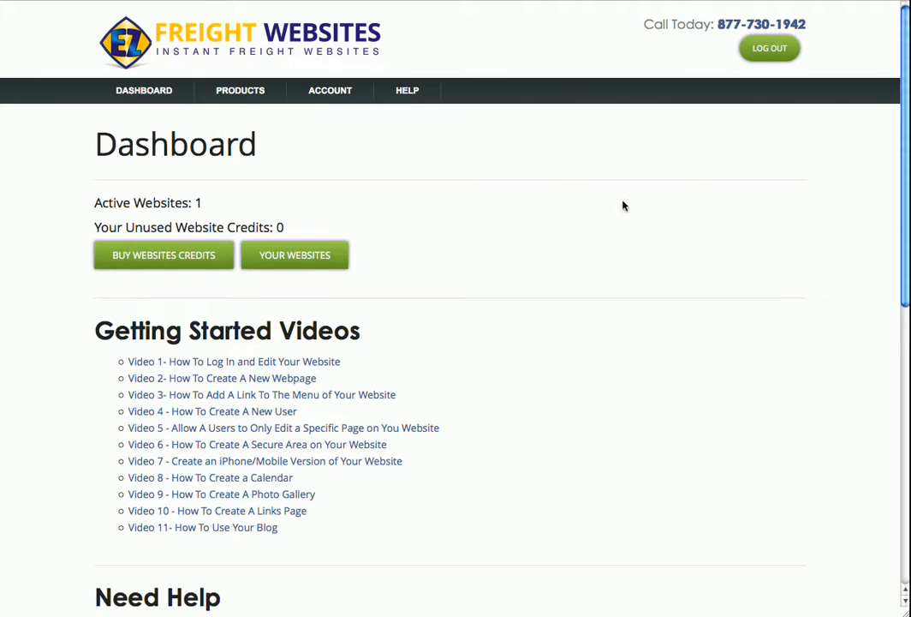
pyautogui.moveTo(436, 175)
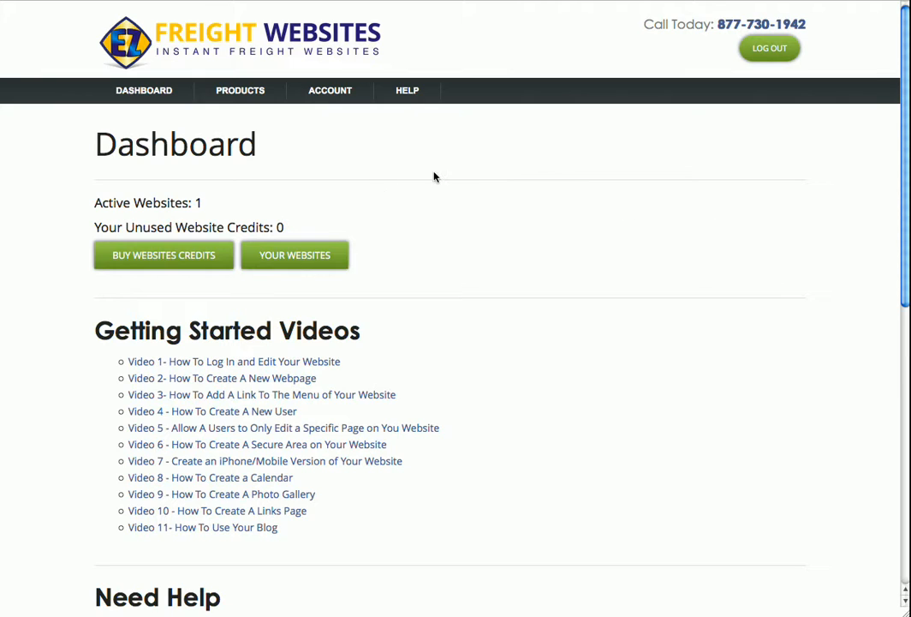
pyautogui.moveTo(250, 117)
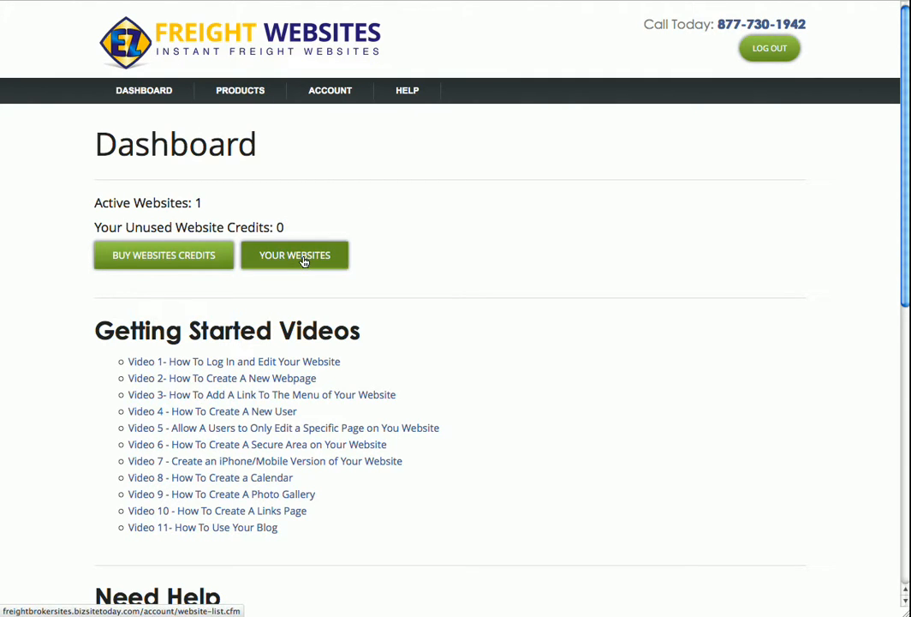
# Go from the Dashboard to the Your Websites list
pyautogui.click(294, 254)
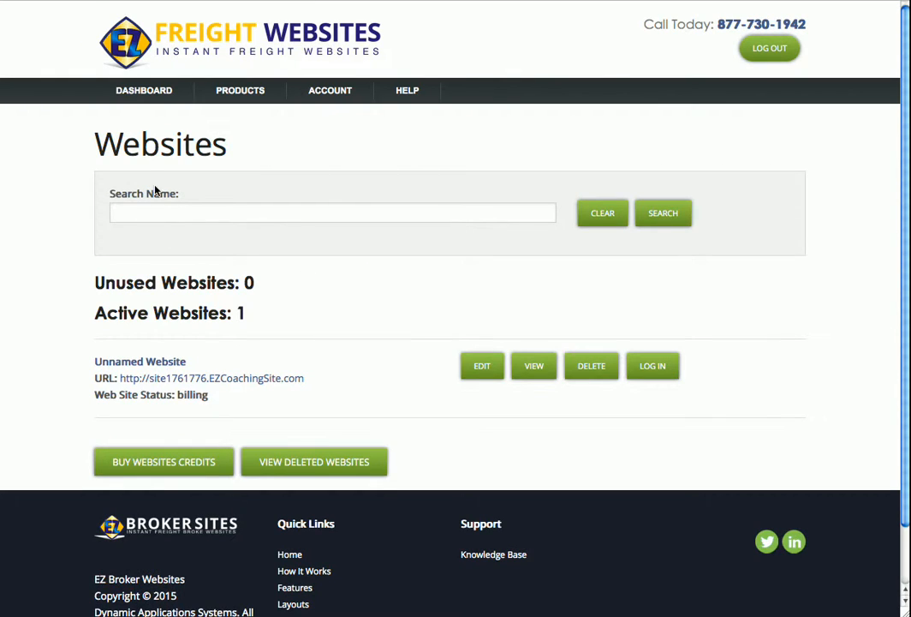
pyautogui.moveTo(356, 350)
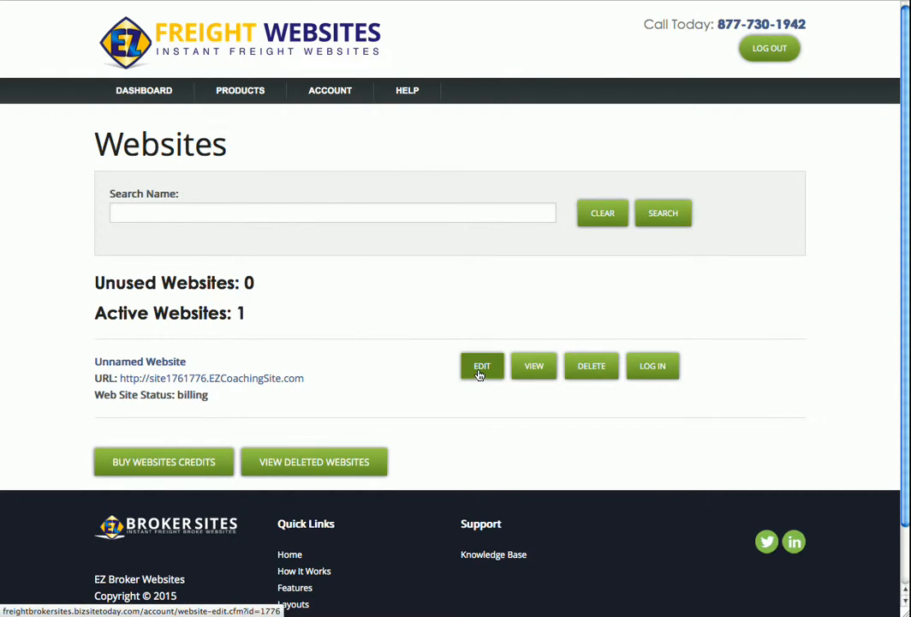
# Edit the Unnamed Website and select its Website ID #1776
pyautogui.click(482, 366)
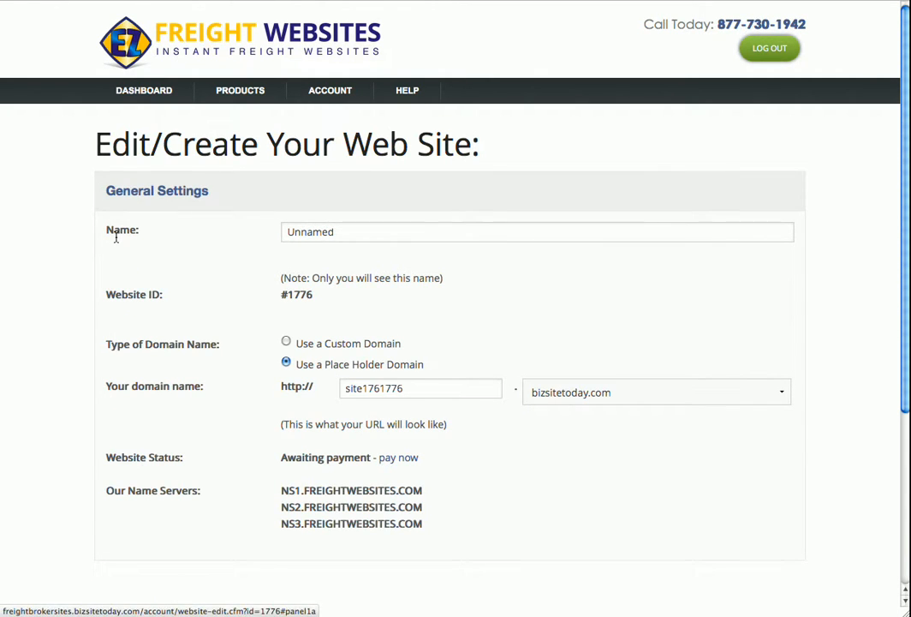
pyautogui.moveTo(134, 252)
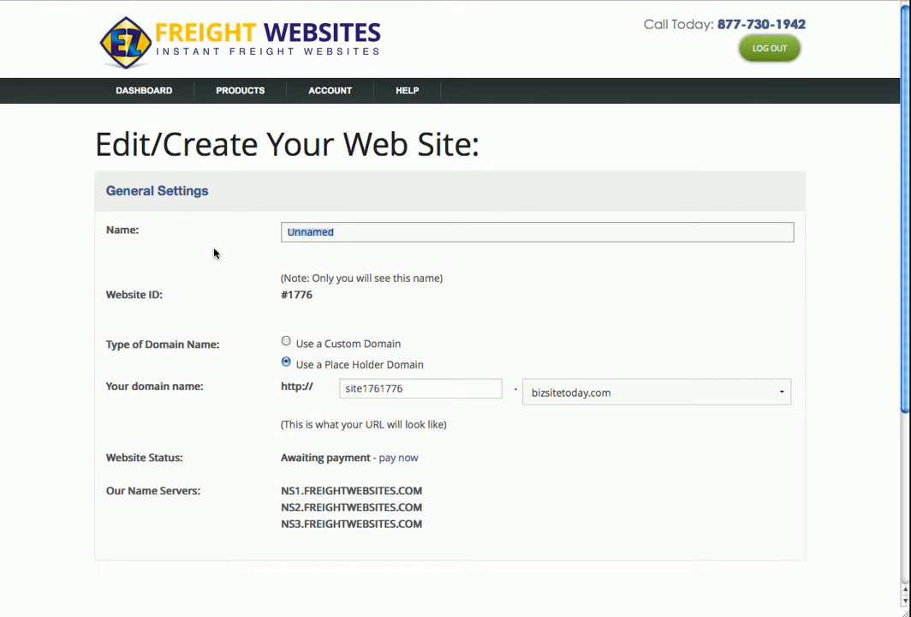
pyautogui.moveTo(106, 298)
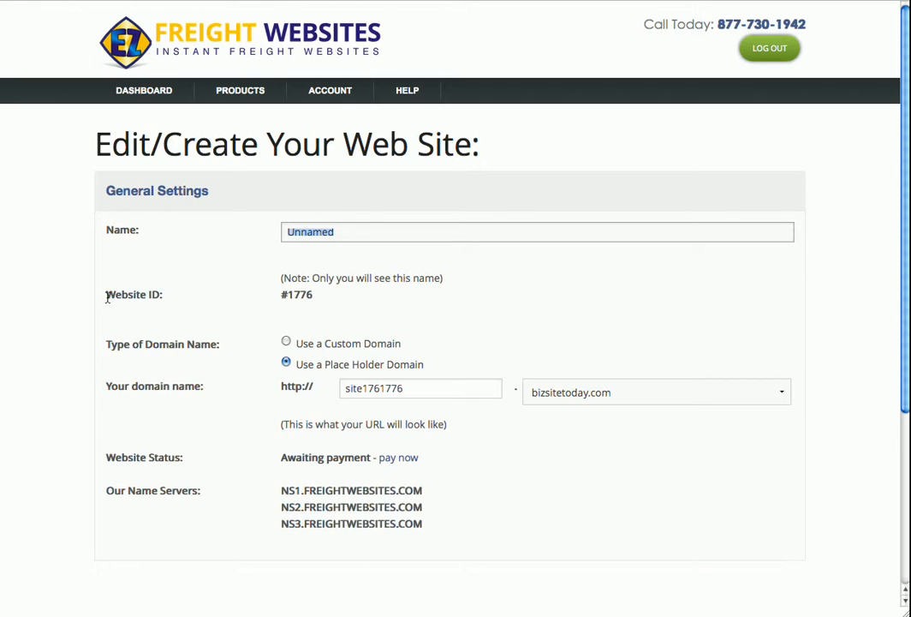
pyautogui.doubleClick(133, 295)
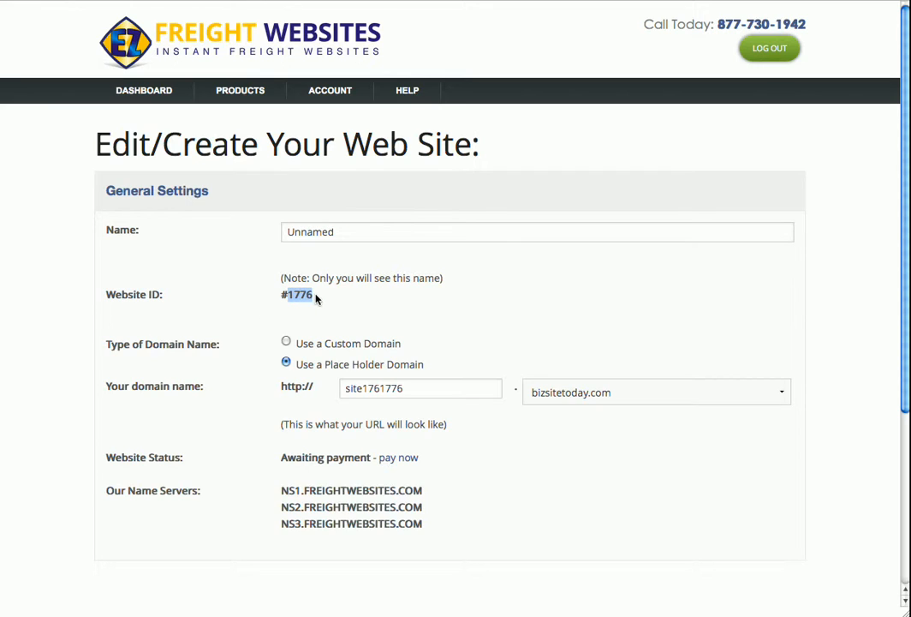
pyautogui.moveTo(175, 352)
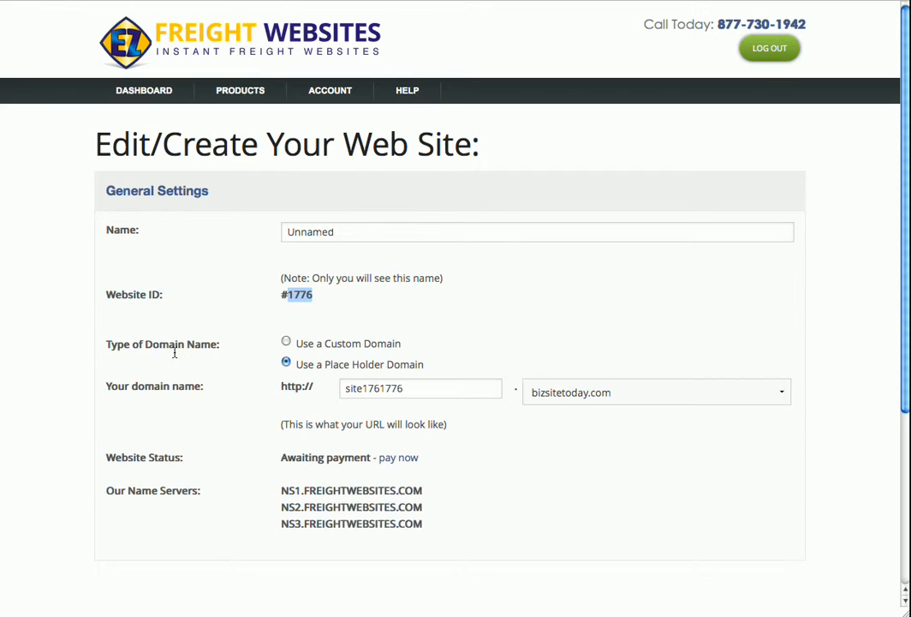
pyautogui.moveTo(309, 371)
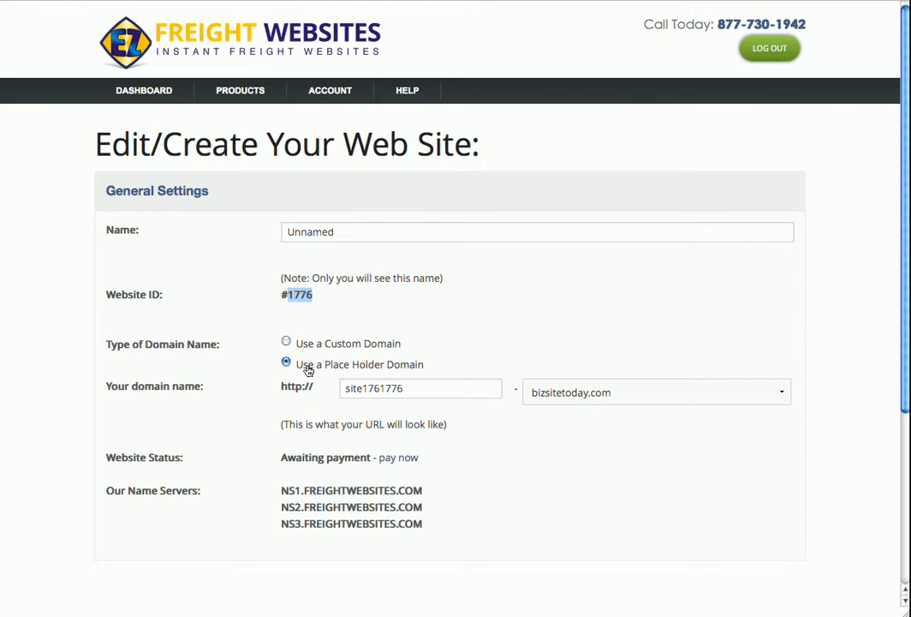
pyautogui.moveTo(325, 403)
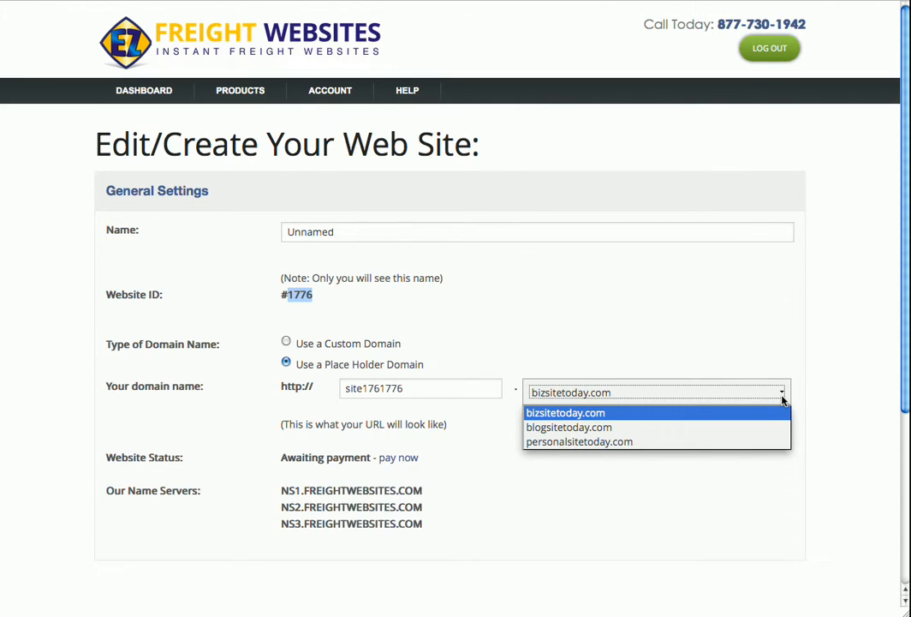
pyautogui.click(566, 411)
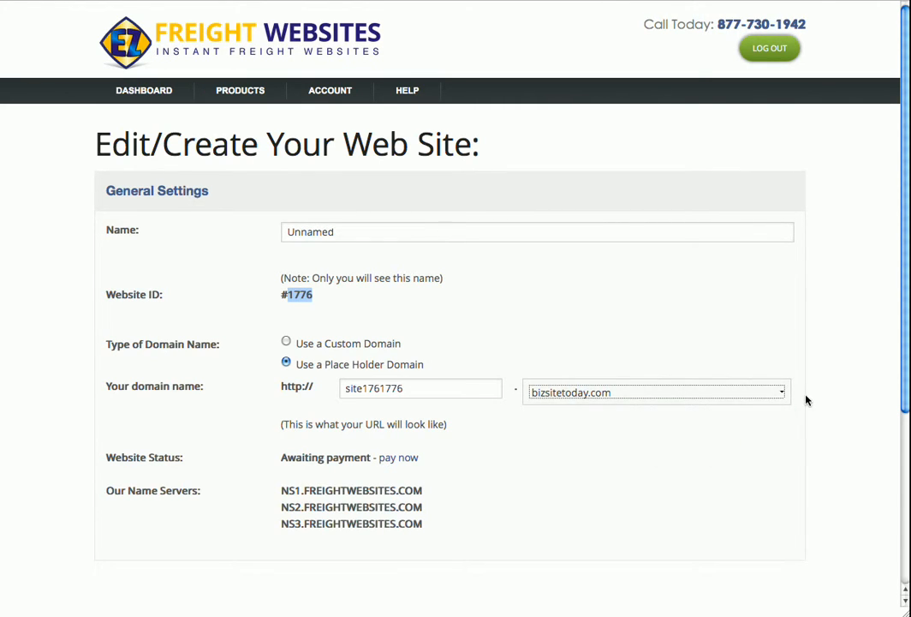
pyautogui.moveTo(790, 401)
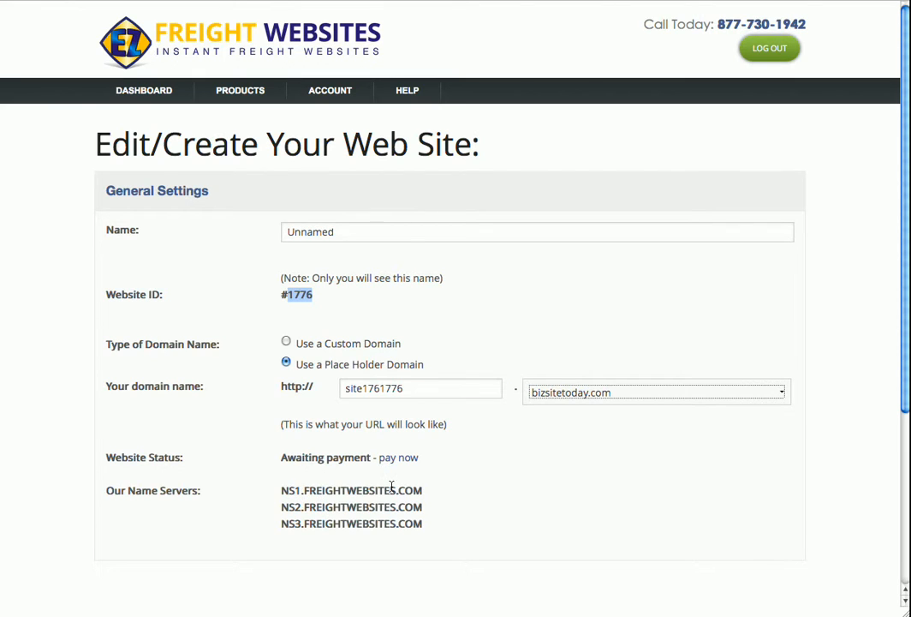
pyautogui.moveTo(445, 521)
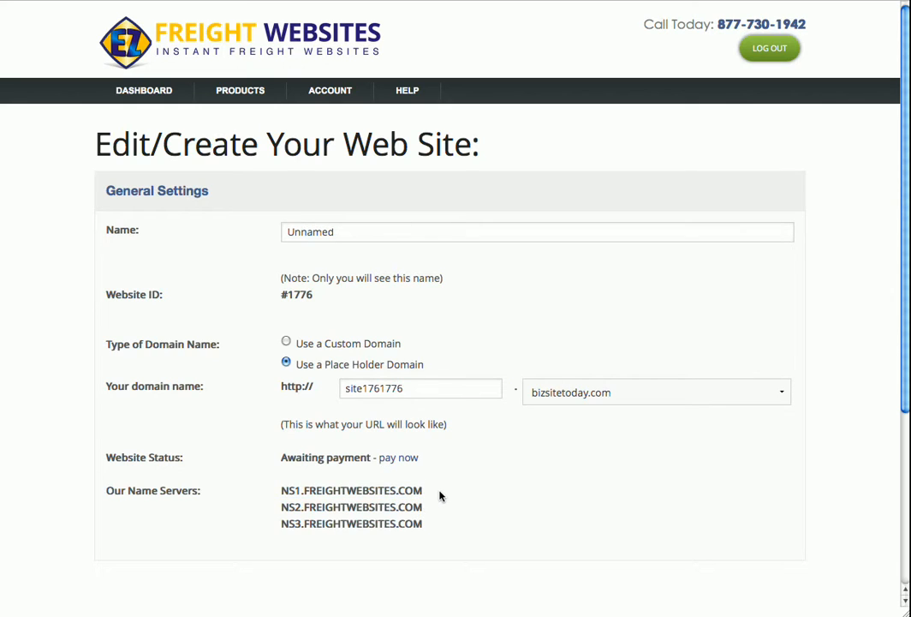
pyautogui.moveTo(284, 343)
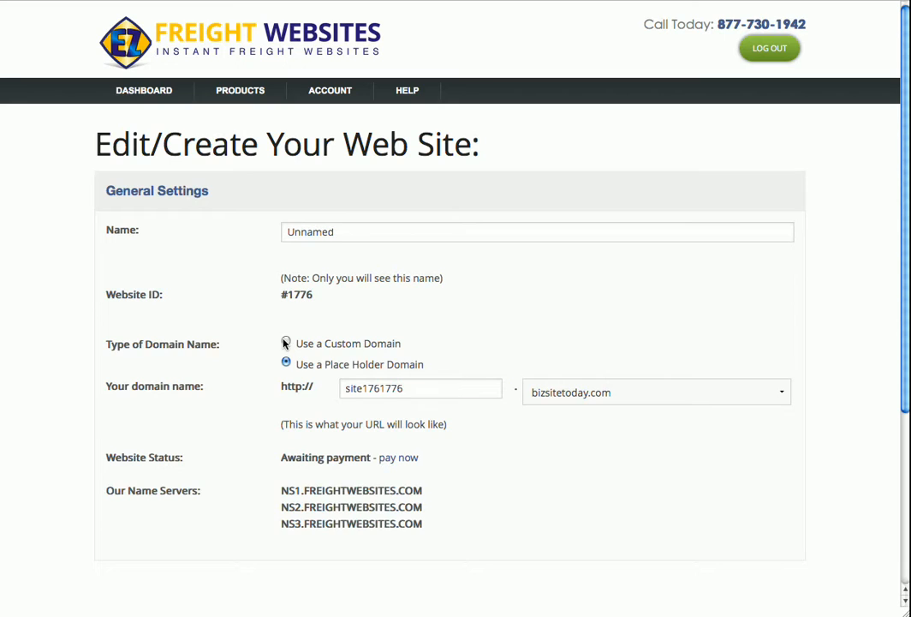
# Choose 'Use a Custom Domain' and enter mywebsite.com as the domain name
pyautogui.click(286, 343)
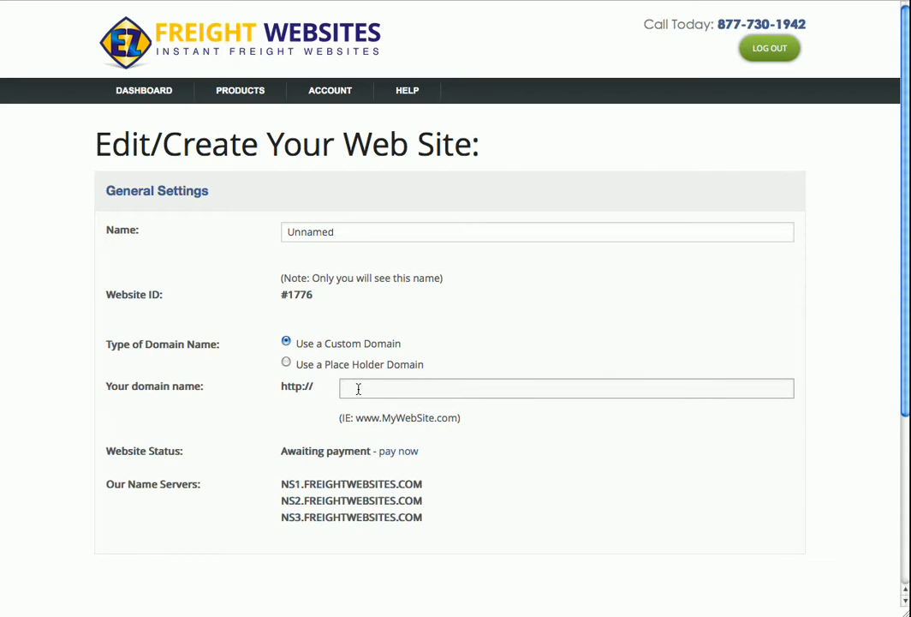
pyautogui.write('ml')
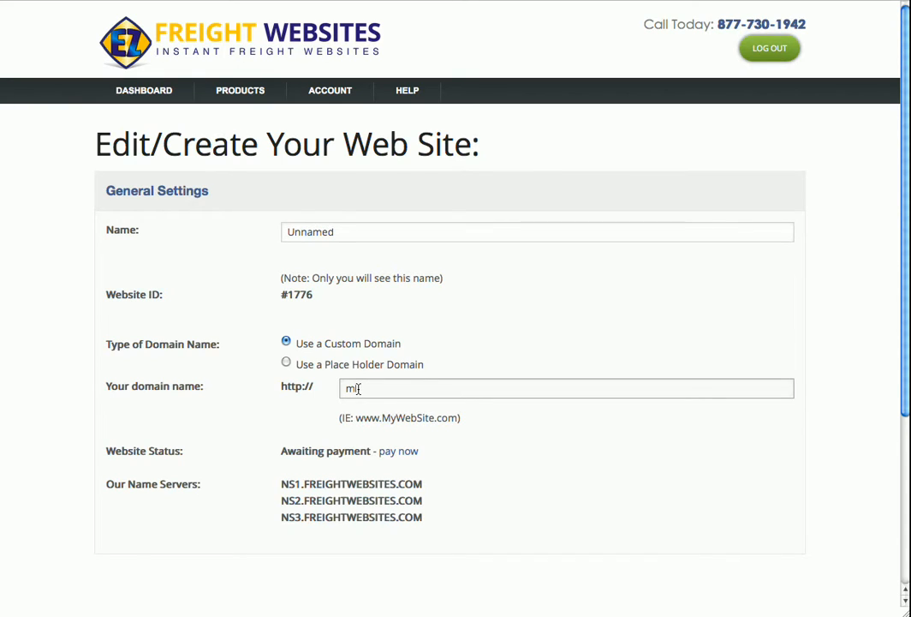
pyautogui.write('website.com')
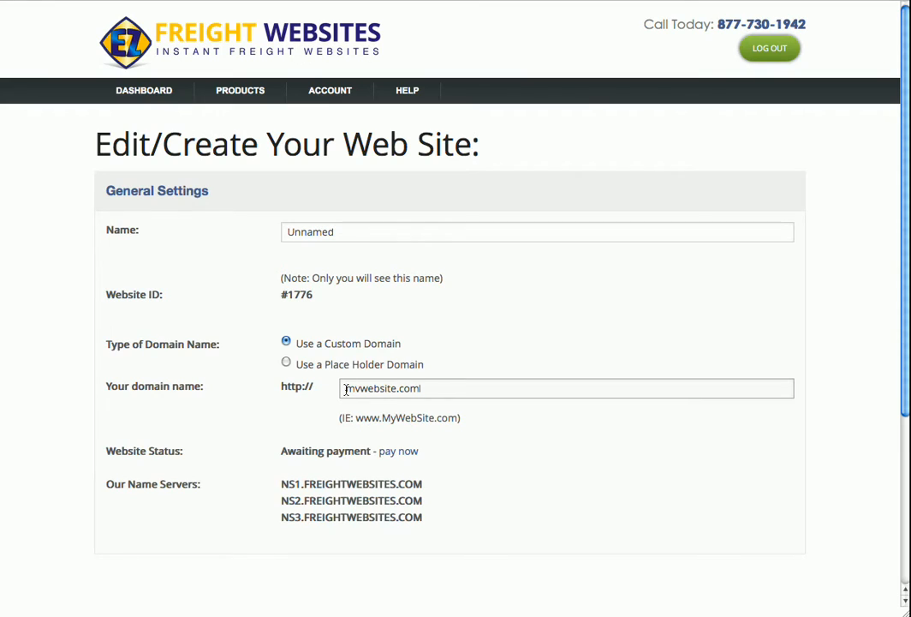
pyautogui.moveTo(626, 349)
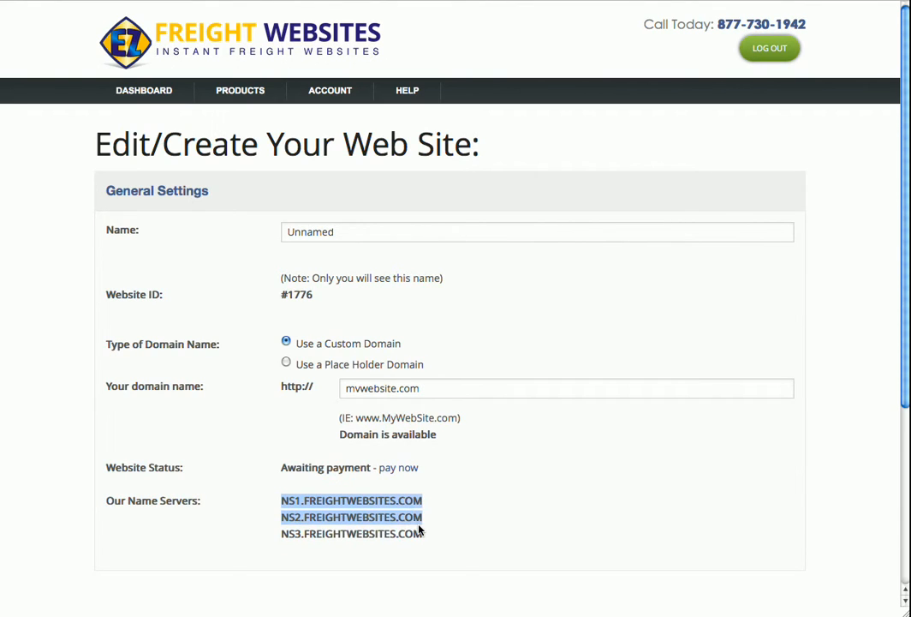
pyautogui.scroll(-3)
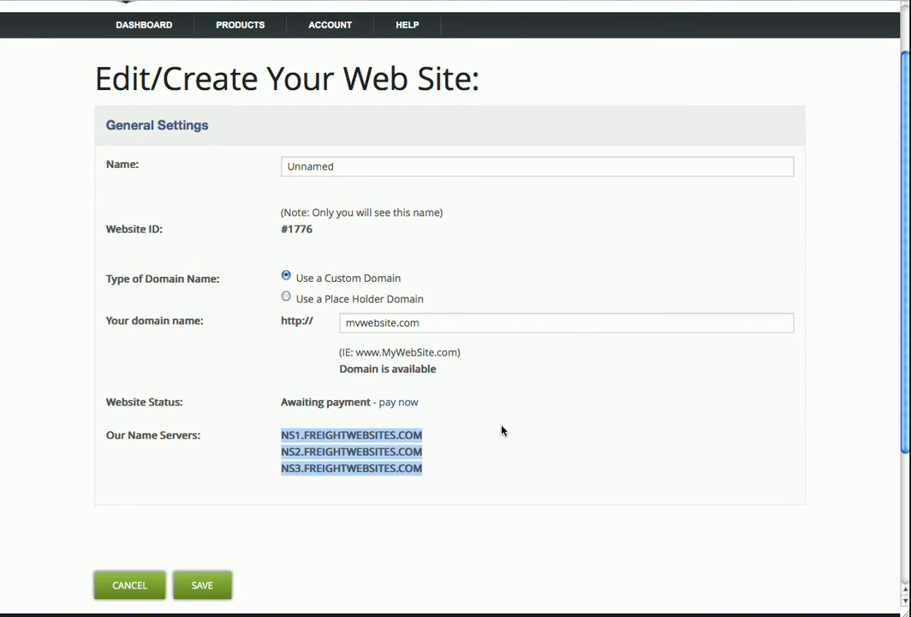
pyautogui.moveTo(236, 576)
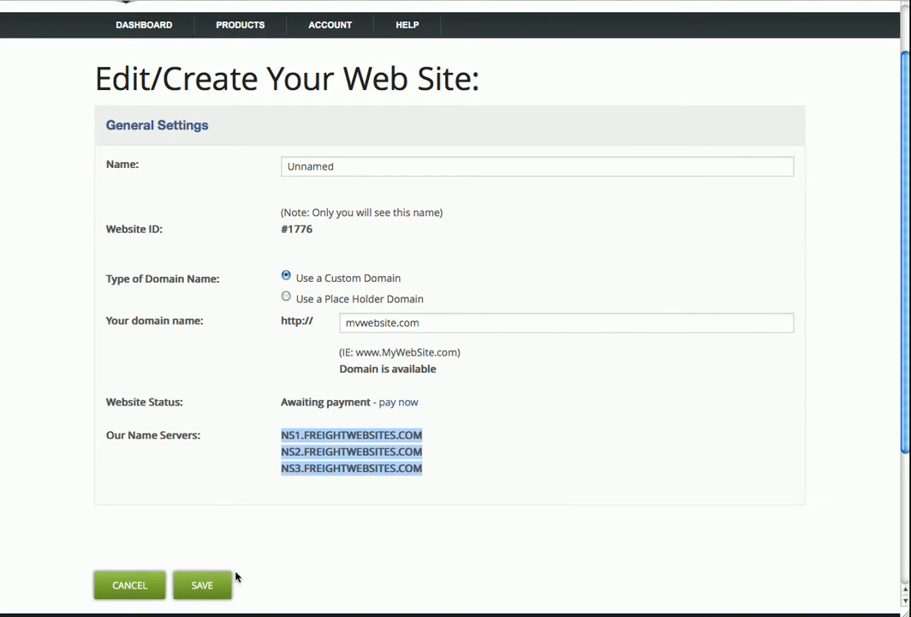
pyautogui.moveTo(394, 565)
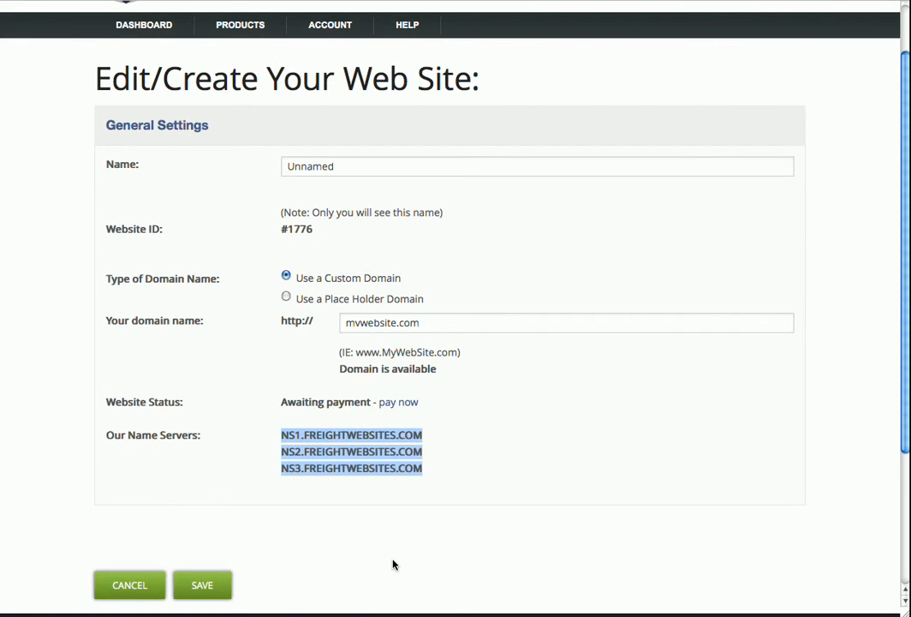
pyautogui.moveTo(434, 541)
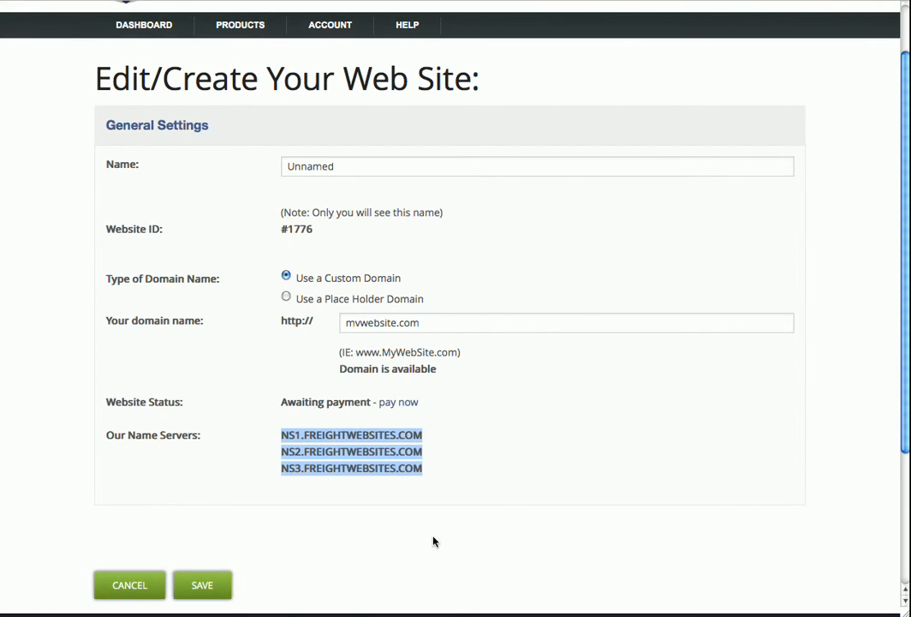
pyautogui.moveTo(466, 526)
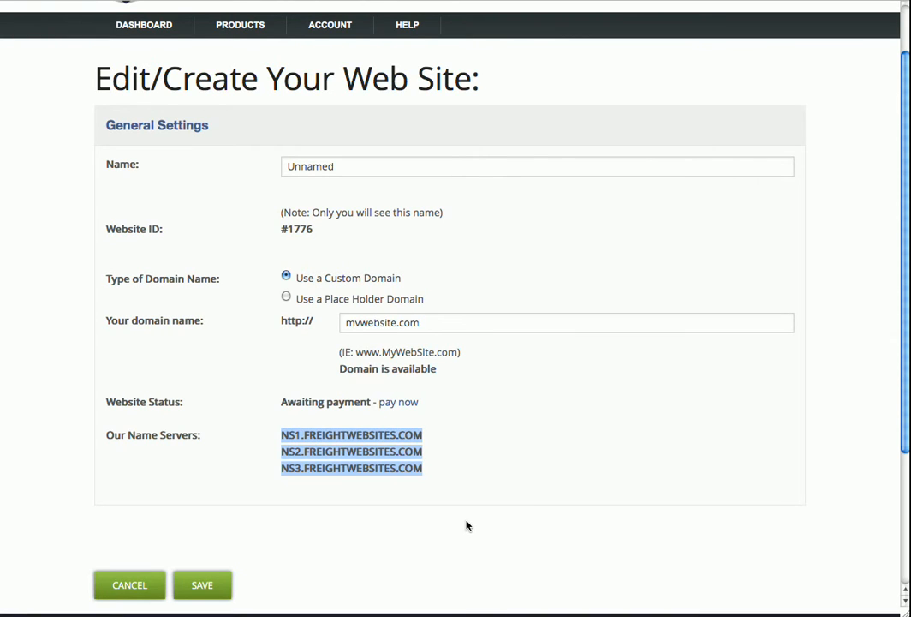
pyautogui.moveTo(844, 378)
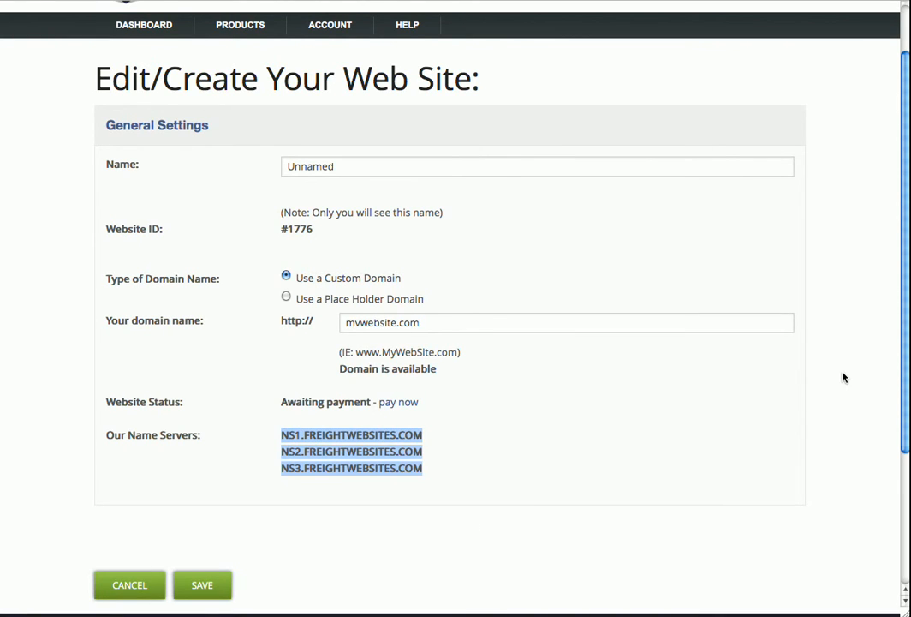
pyautogui.scroll(3)
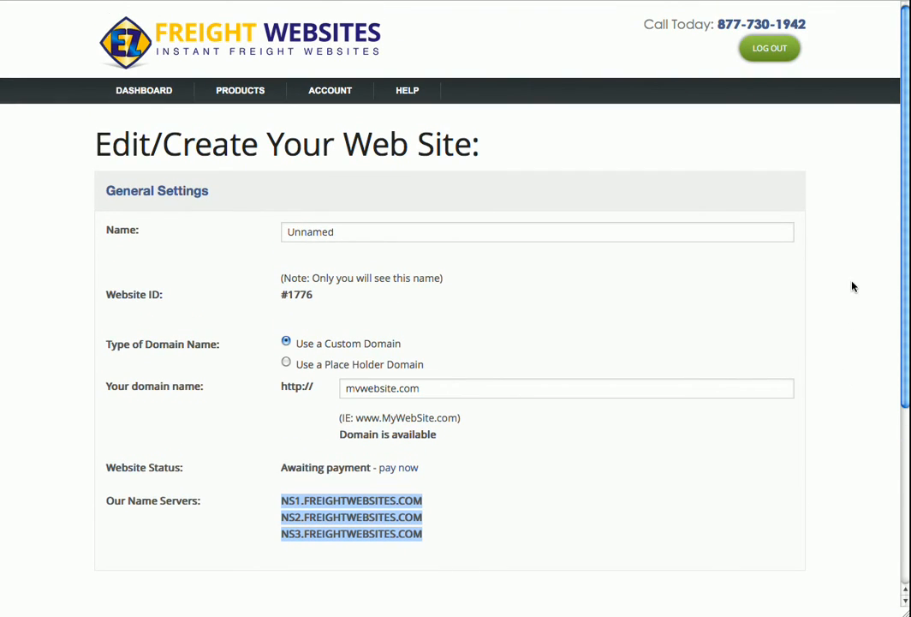